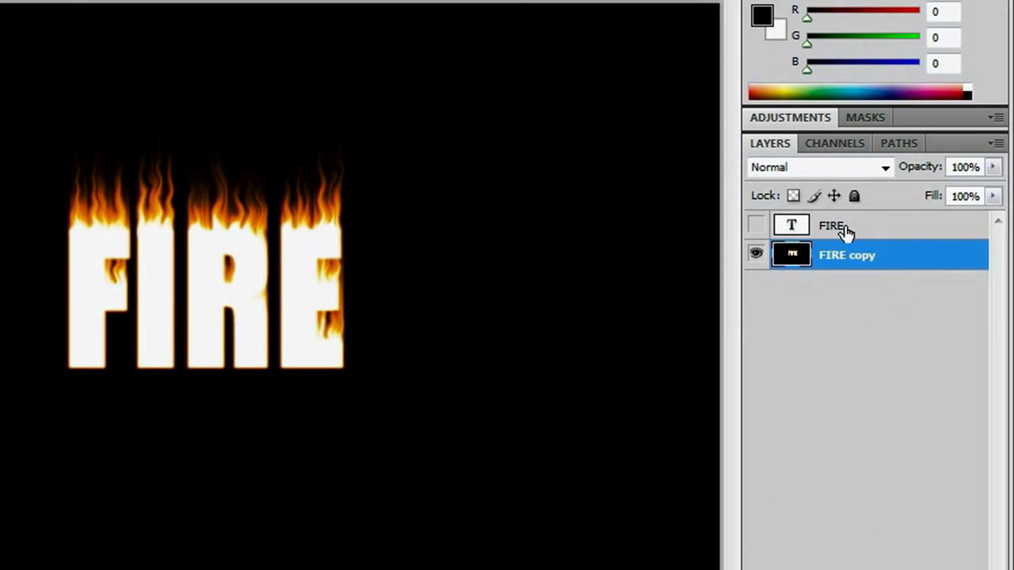
- Make the FIRE text layer visible so dark letters sit under the flames
{"action": "left_click", "coordinate": [831, 225]}
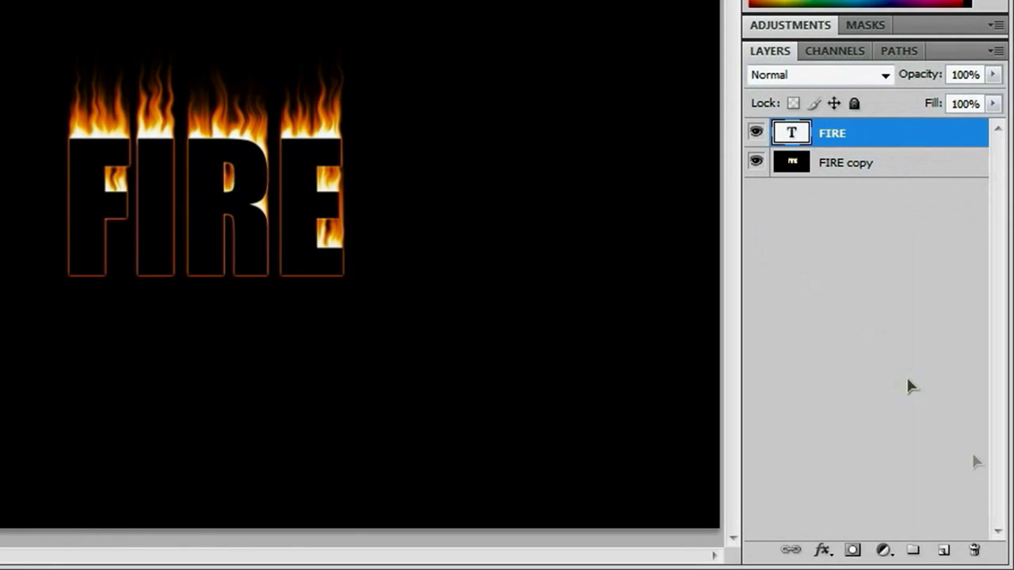
- Create blank Layer 1 at the top and switch to the Rectangular Marquee tool
{"action": "left_click", "coordinate": [943, 550]}
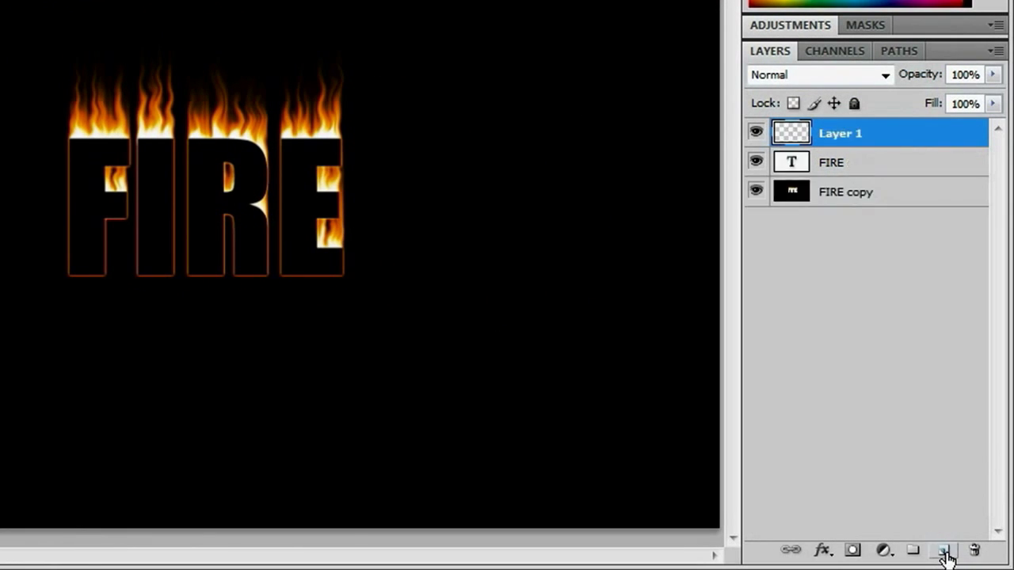
{"action": "mouse_move", "coordinate": [431, 345]}
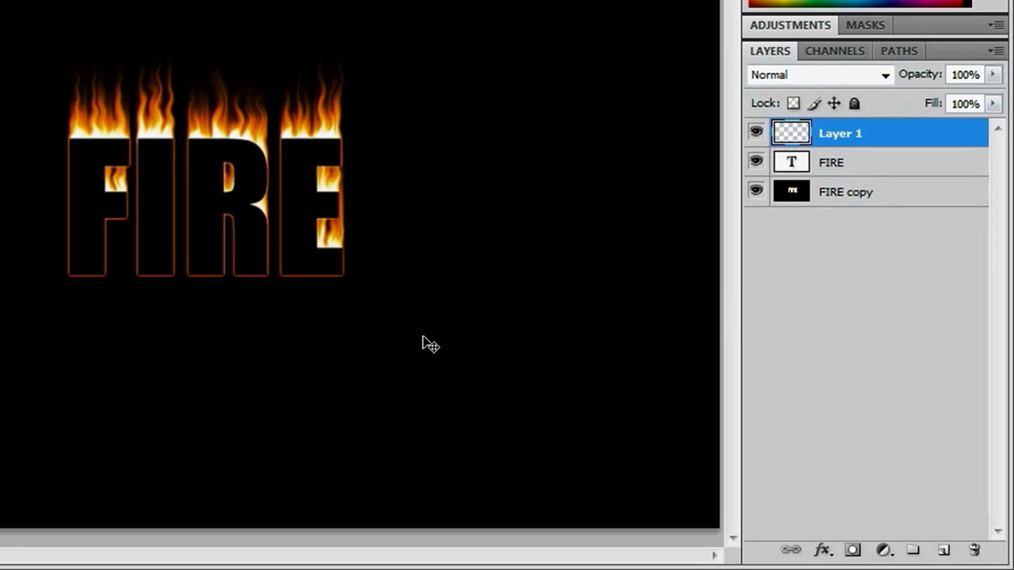
{"action": "key", "text": "m"}
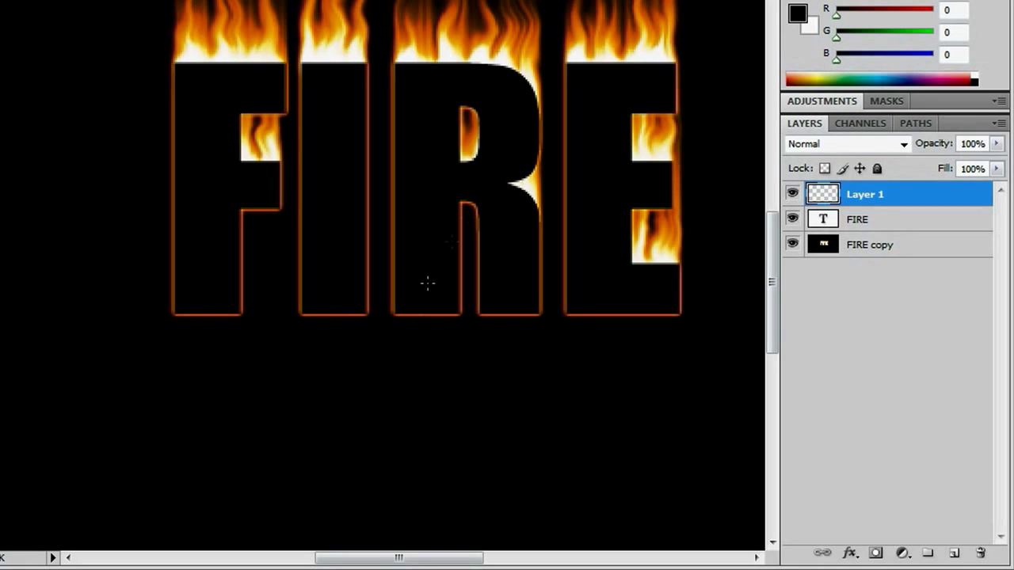
{"action": "mouse_move", "coordinate": [489, 209]}
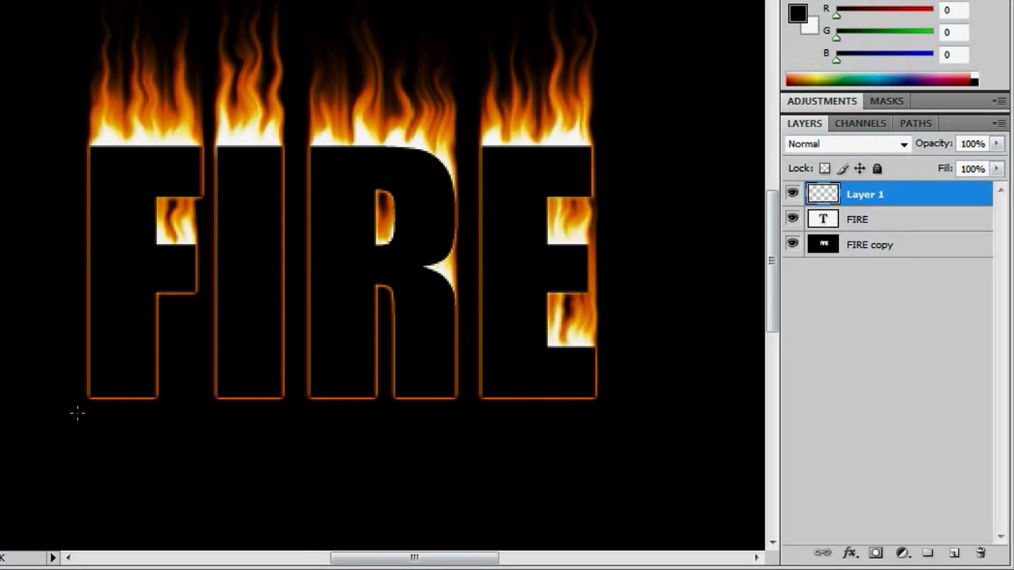
- Fill a thin marquee strip below the letters with white, then deselect it
{"action": "left_click_drag", "start_coordinate": [70, 412], "coordinate": [491, 412]}
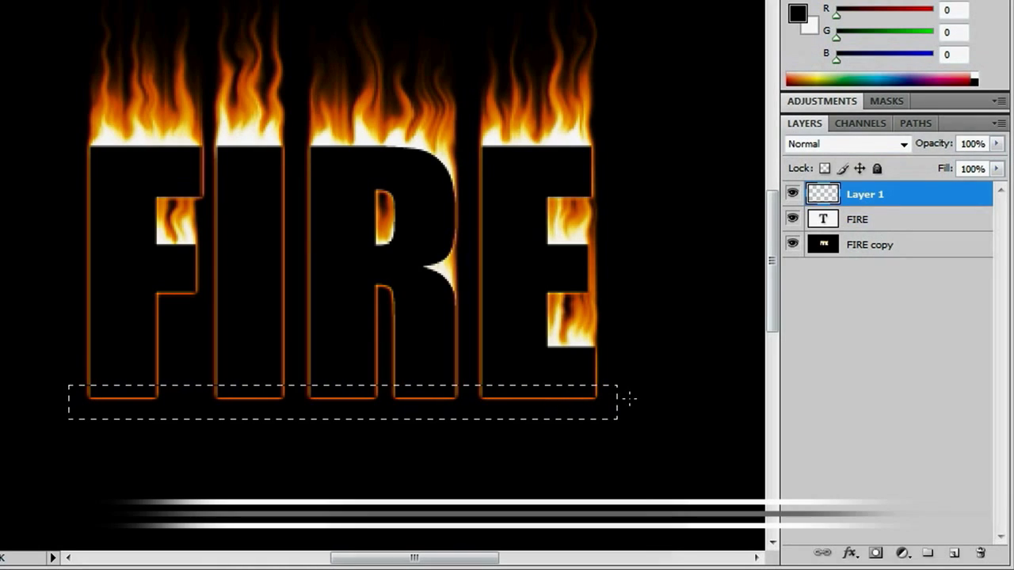
{"action": "key", "text": "ctrl+BackSpace"}
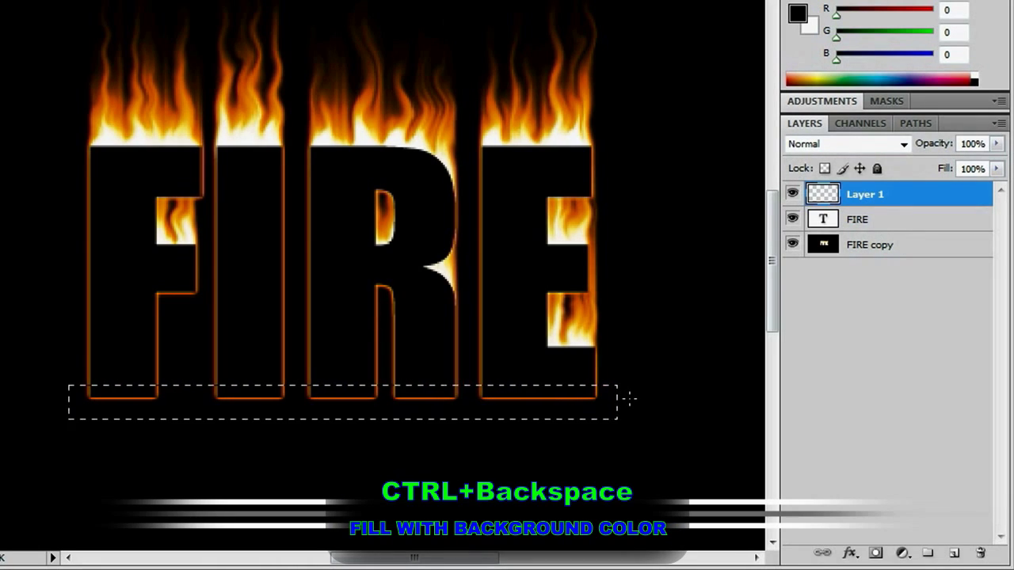
{"action": "key", "text": "ctrl+BackSpace"}
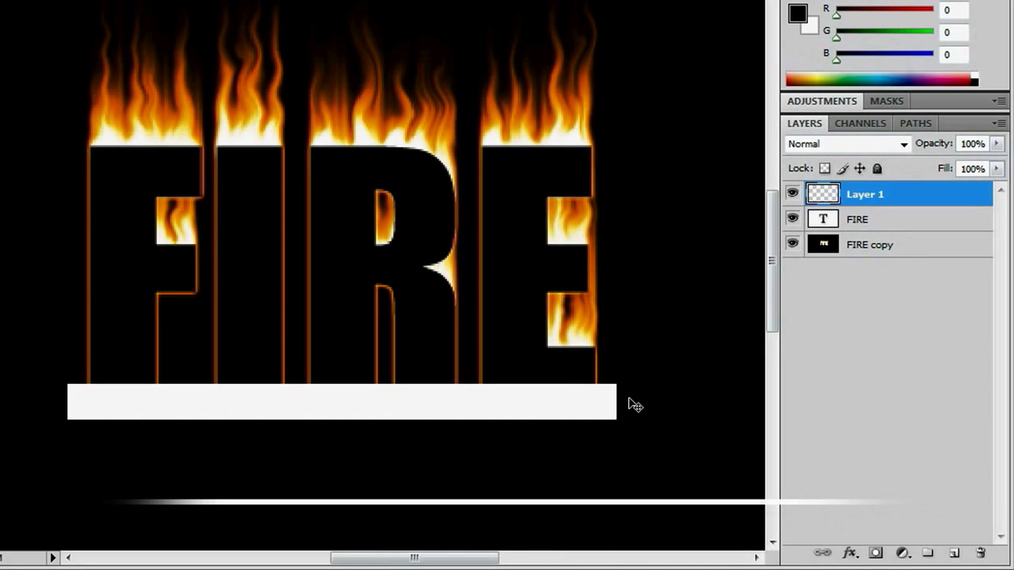
{"action": "key", "text": "ctrl+d"}
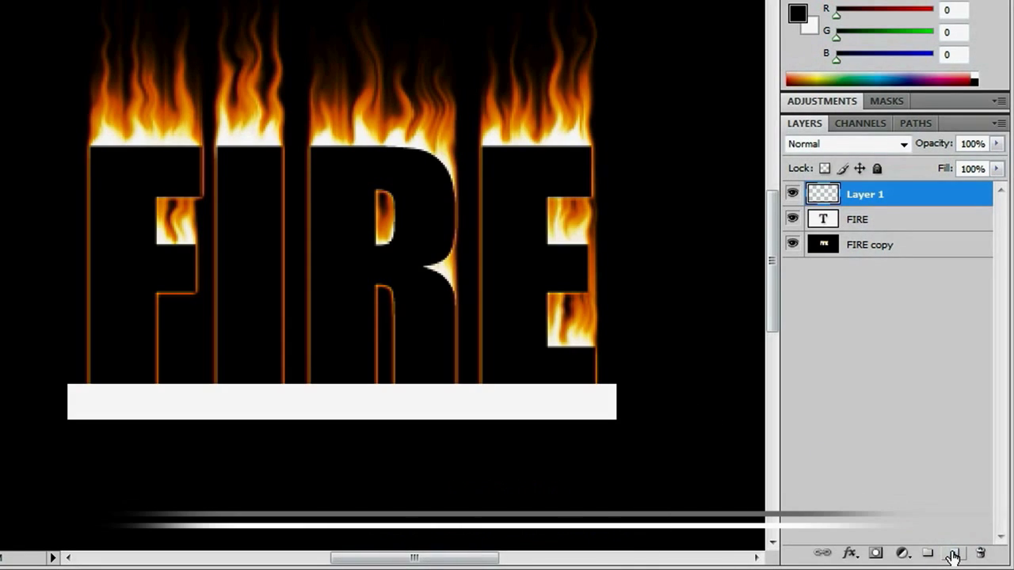
- Create a second blank layer, Layer 2, beneath the white bar layer
{"action": "left_click", "coordinate": [953, 553]}
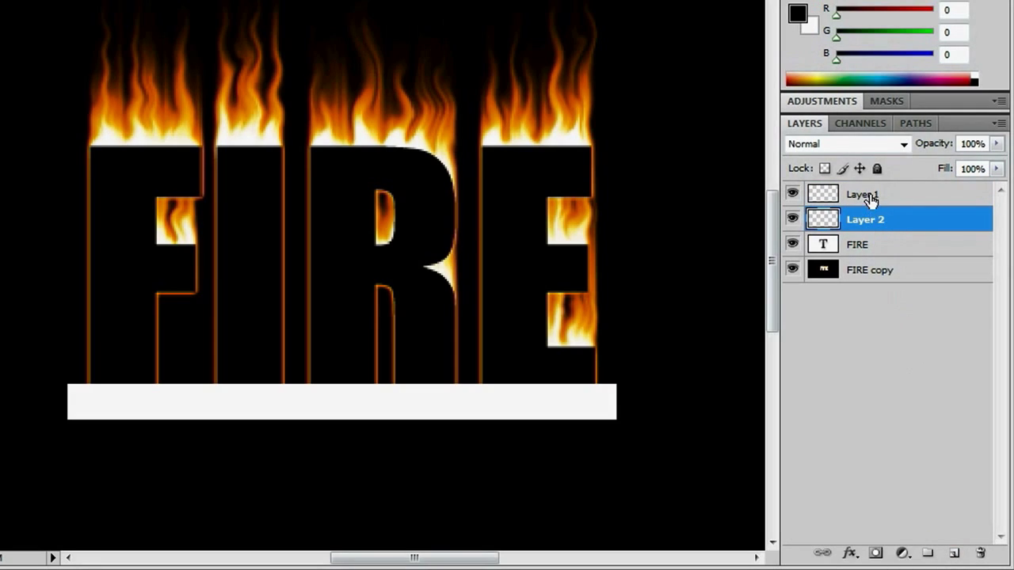
{"action": "mouse_move", "coordinate": [863, 220]}
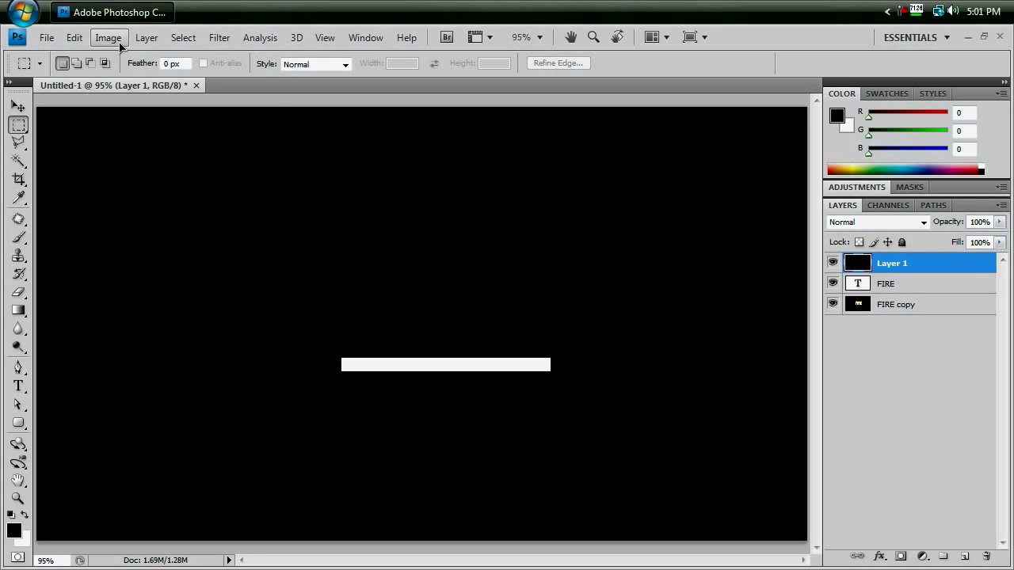
- Rotate the canvas 90° CW and run the Wind filter blowing from the left
{"action": "left_click", "coordinate": [108, 39]}
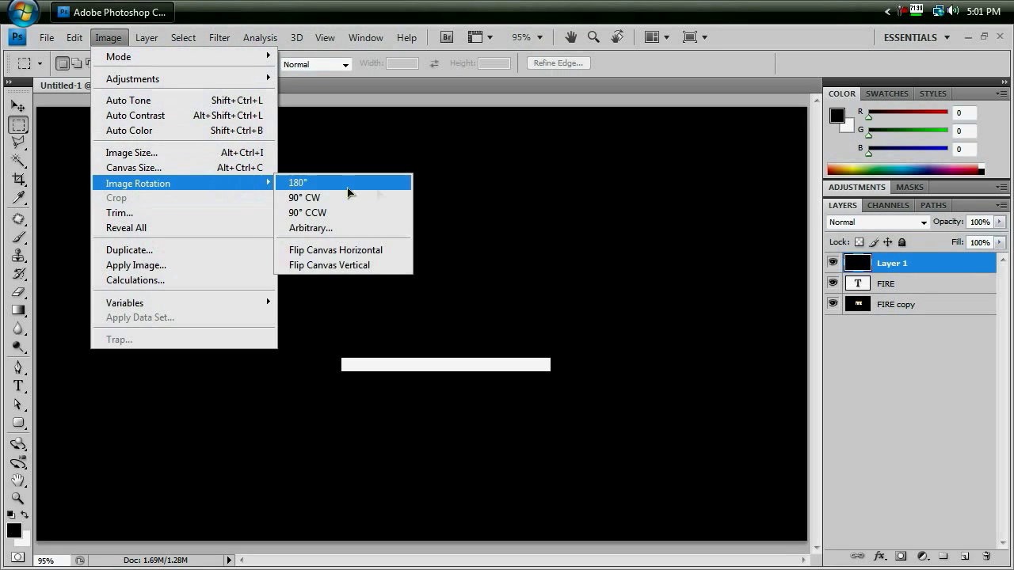
{"action": "left_click", "coordinate": [298, 182]}
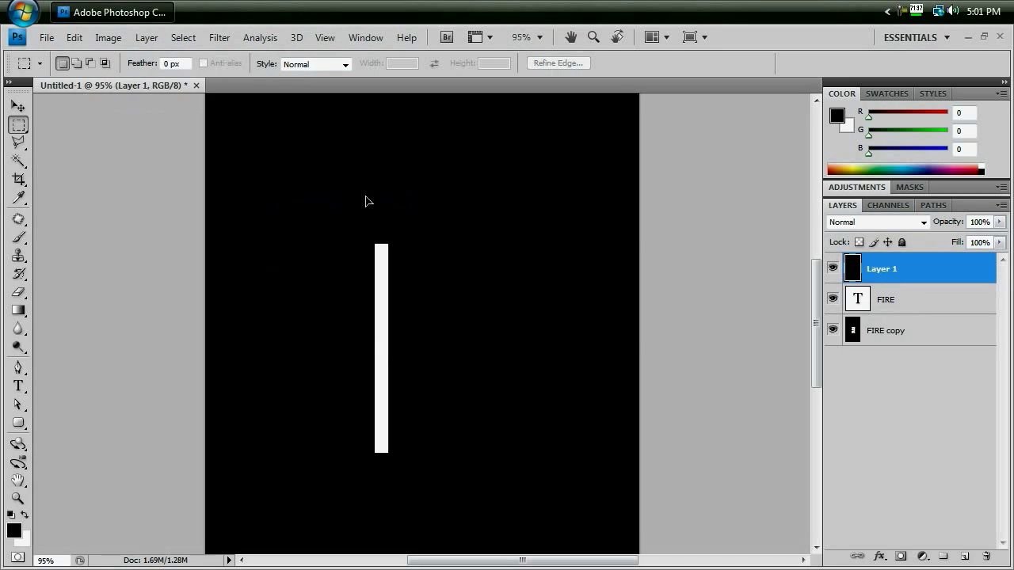
{"action": "left_click", "coordinate": [218, 39]}
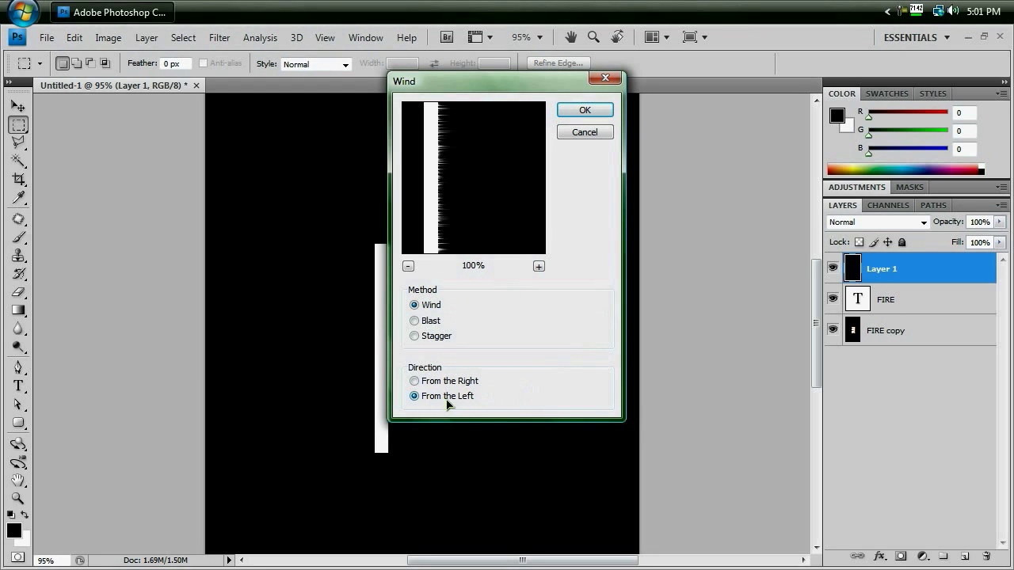
{"action": "left_click", "coordinate": [583, 110]}
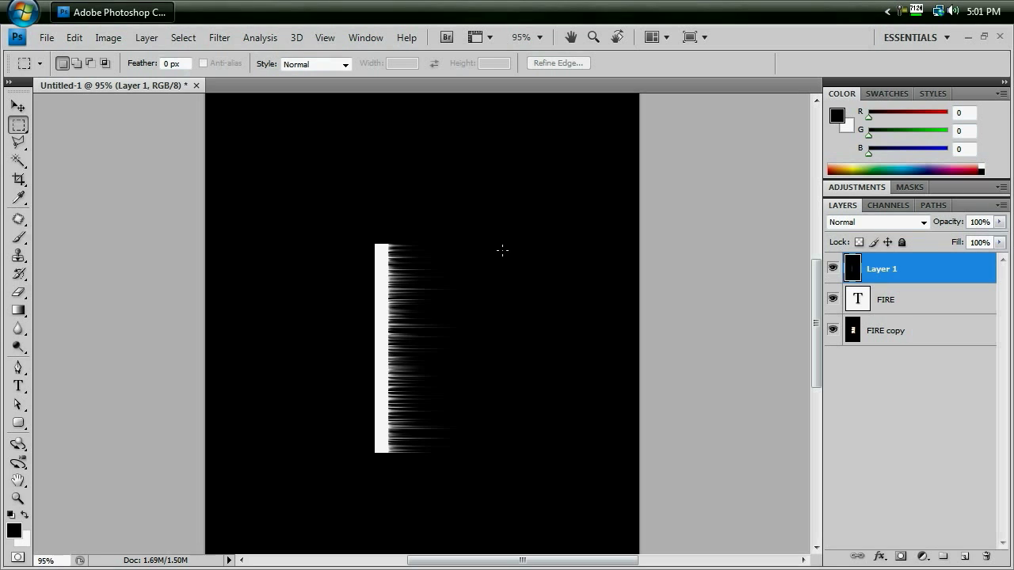
- Rotate the canvas 90° CCW and bring up Gaussian Blur with its Radius field active
{"action": "left_click", "coordinate": [108, 38]}
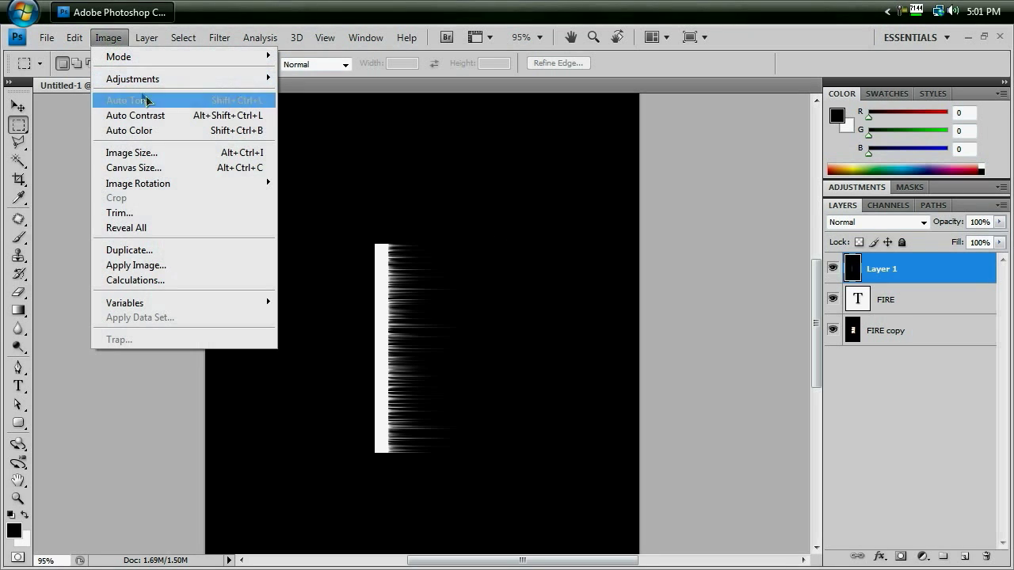
{"action": "mouse_move", "coordinate": [138, 184]}
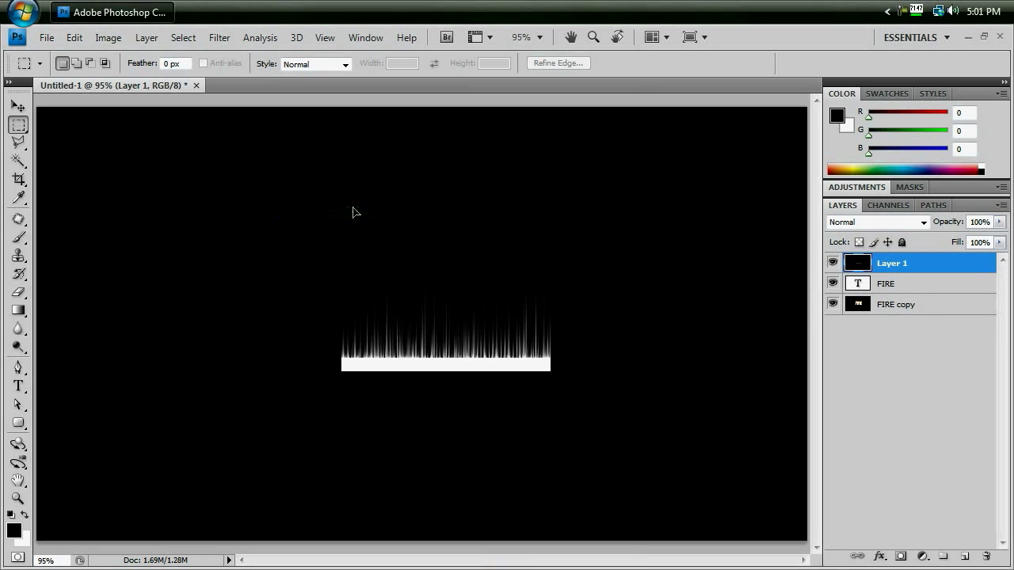
{"action": "left_click", "coordinate": [218, 38]}
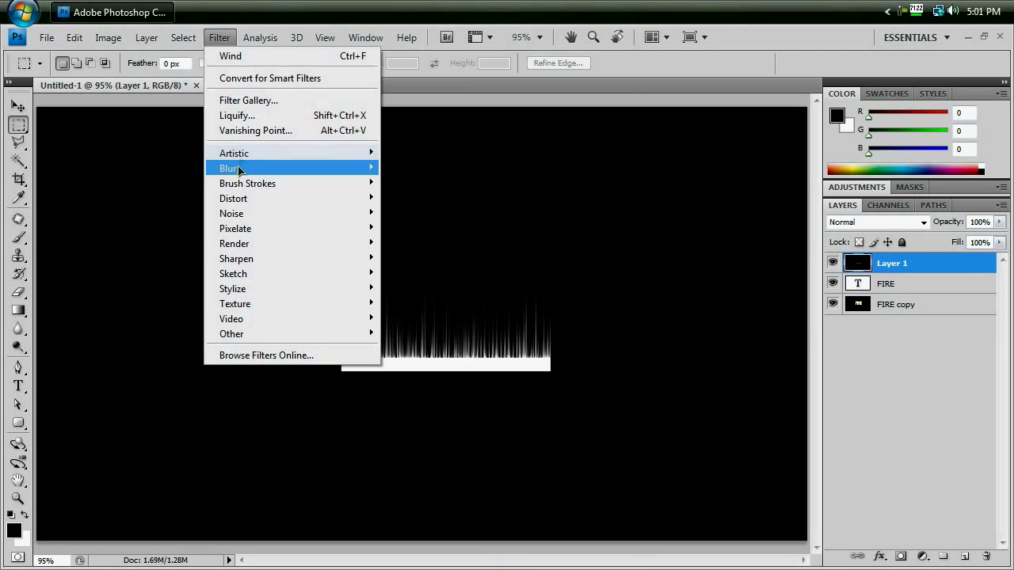
{"action": "left_click", "coordinate": [235, 168]}
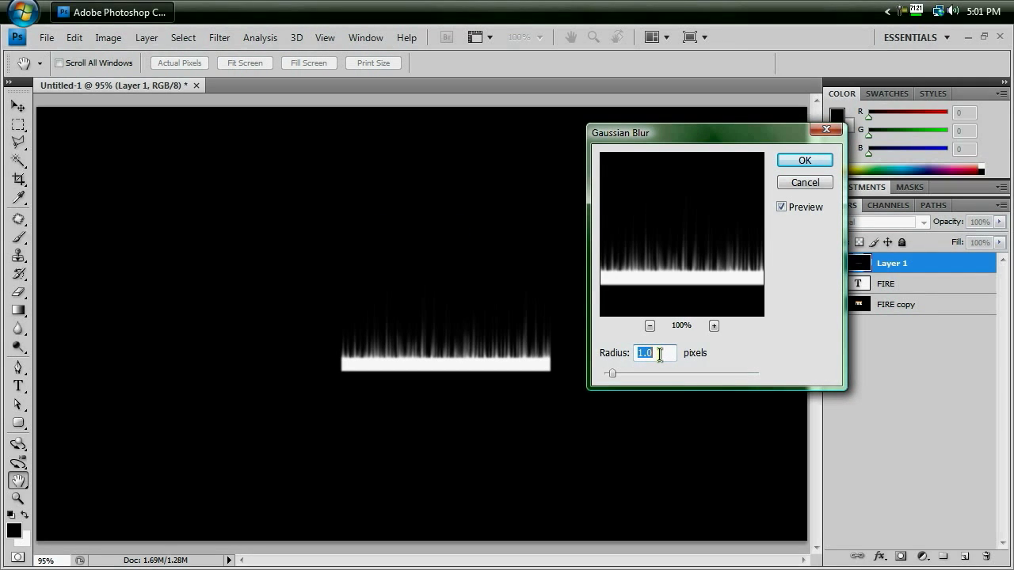
{"action": "left_click", "coordinate": [805, 160]}
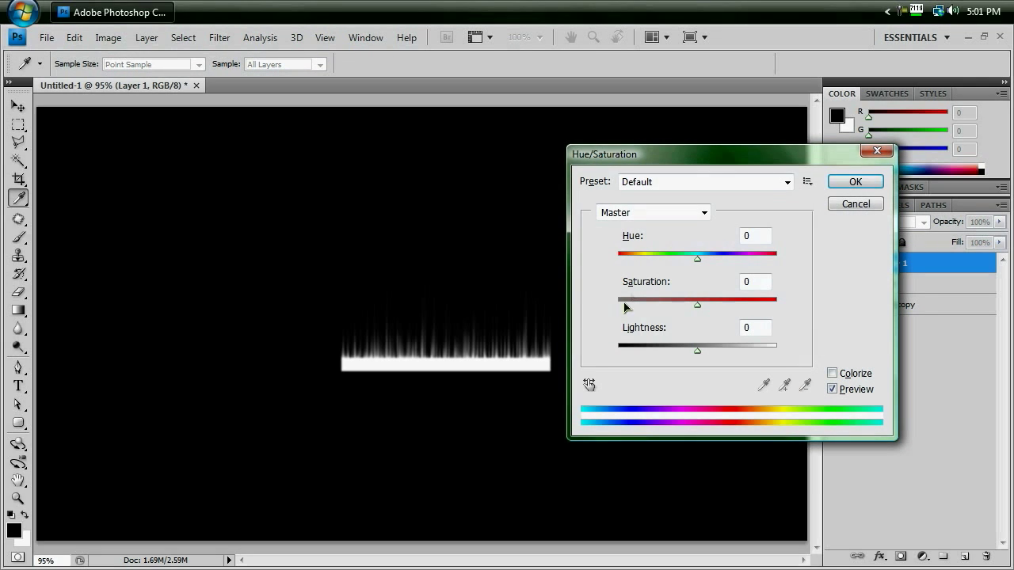
- Colorize the flame layer in Hue/Saturation at full saturation red, entering 38
{"action": "left_click", "coordinate": [833, 374]}
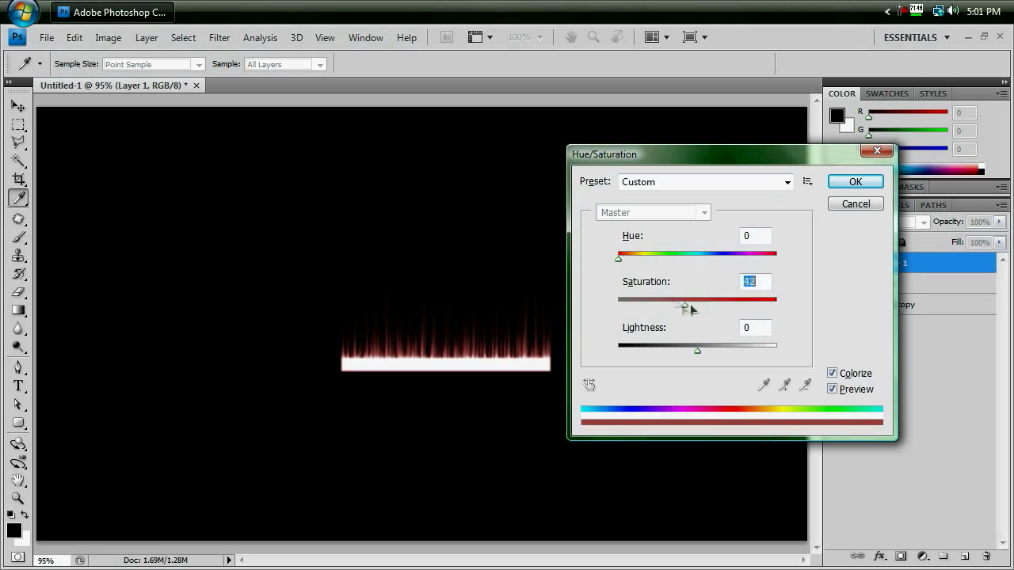
{"action": "left_click_drag", "start_coordinate": [682, 304], "coordinate": [776, 304]}
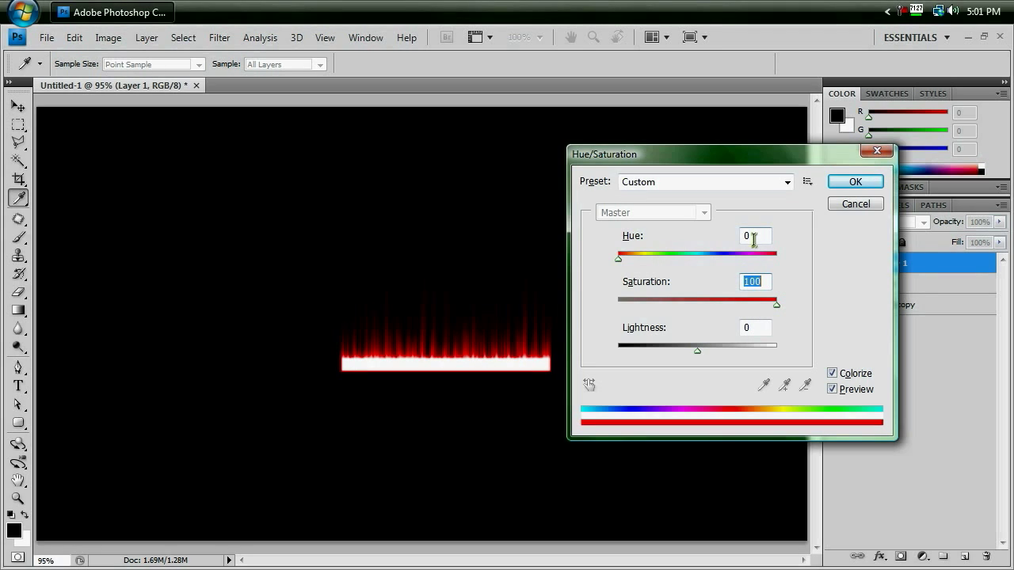
{"action": "type", "text": "38"}
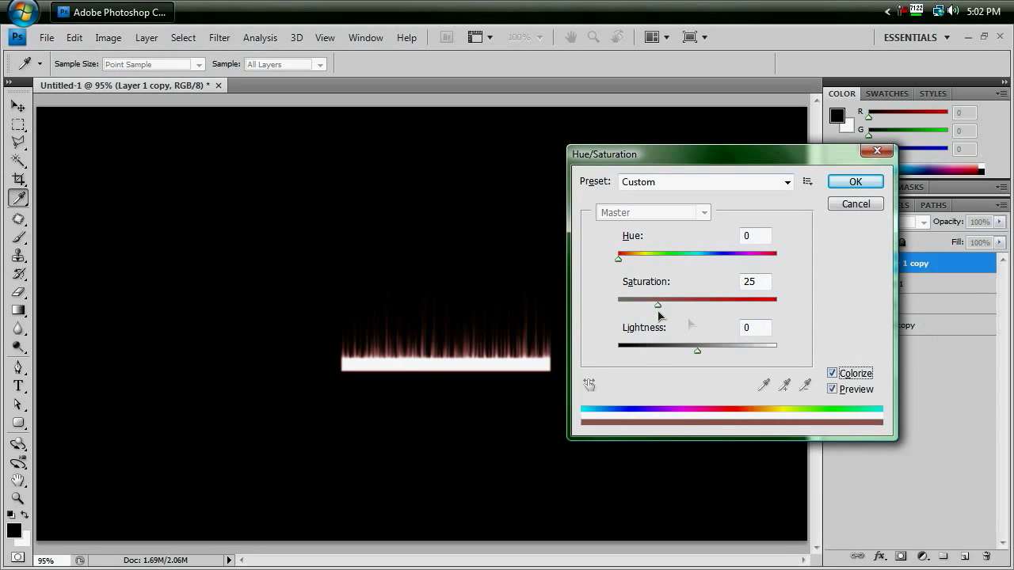
- Give the copy a low-saturation tint, blend it in Color Dodge and merge it into the flame layer
{"action": "left_click_drag", "start_coordinate": [657, 304], "coordinate": [775, 304]}
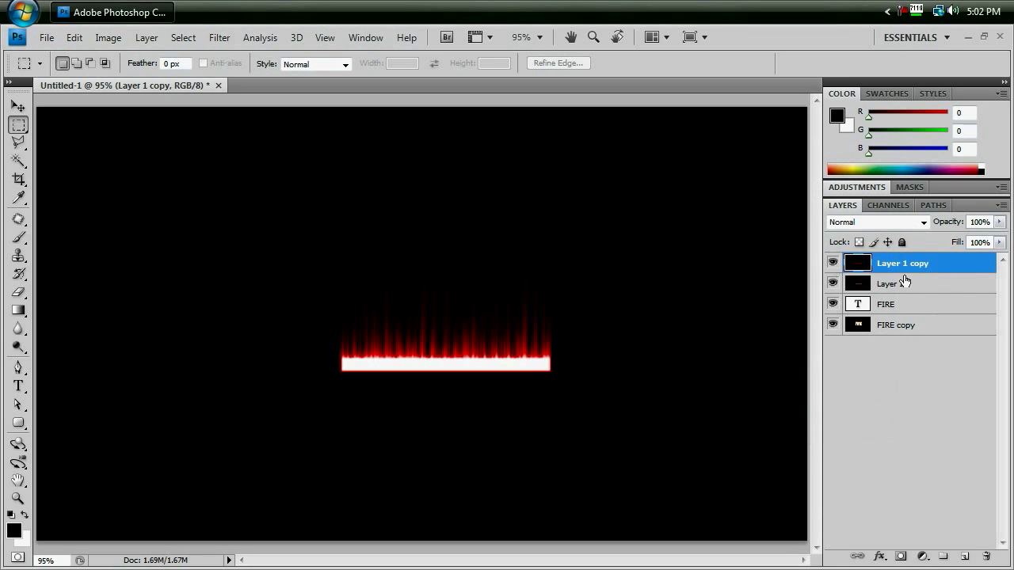
{"action": "left_click", "coordinate": [874, 221]}
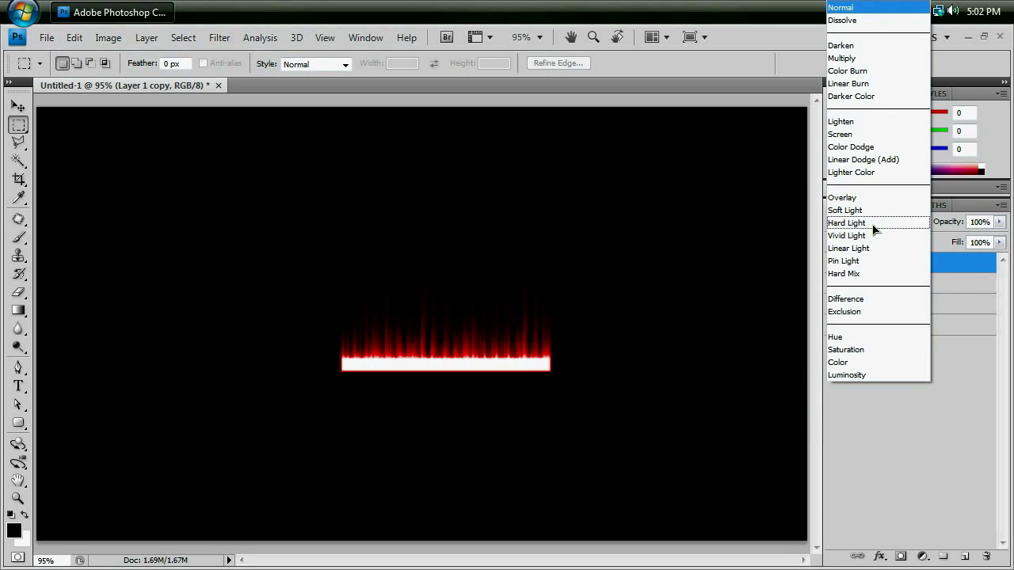
{"action": "mouse_move", "coordinate": [861, 147]}
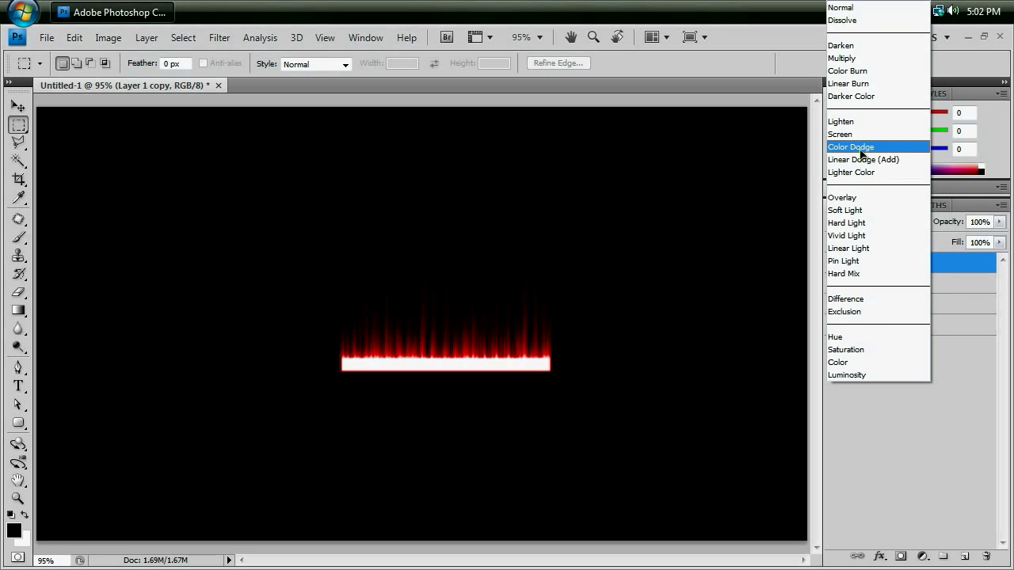
{"action": "left_click", "coordinate": [850, 146]}
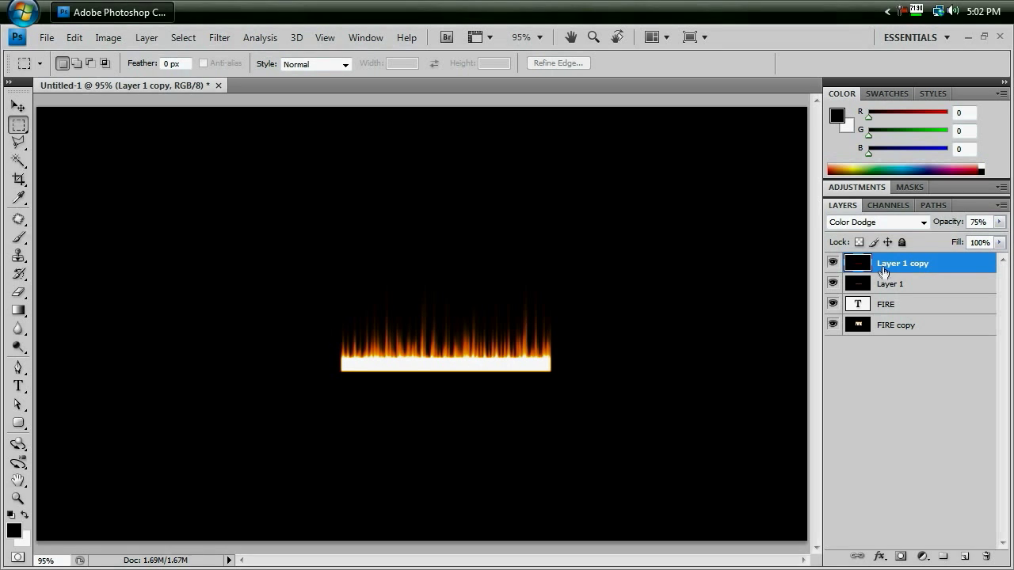
{"action": "left_click", "coordinate": [890, 283]}
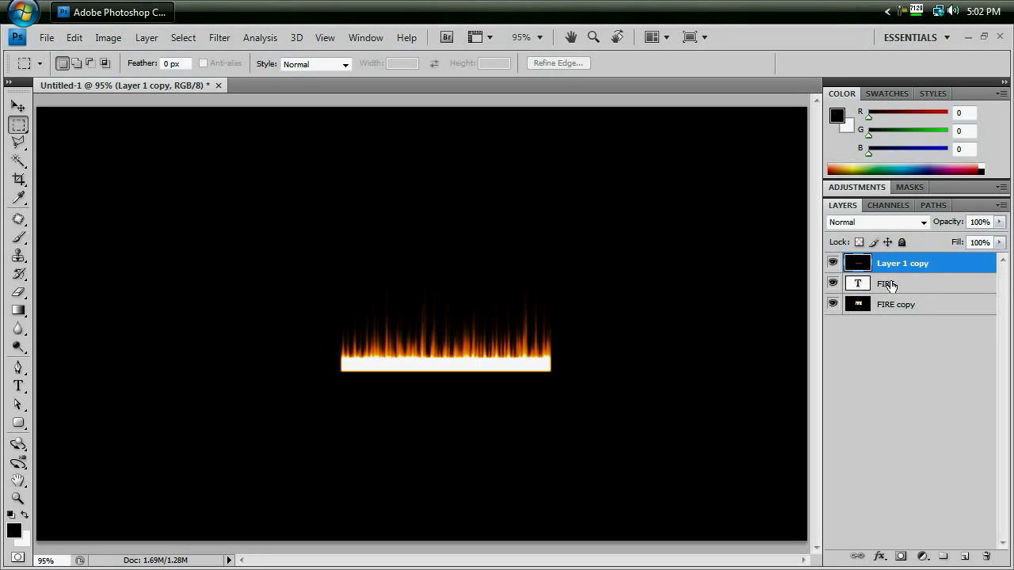
- In Liquify, warp the left and middle flame streaks into wavy curls with the Forward Warp brush
{"action": "left_click", "coordinate": [219, 38]}
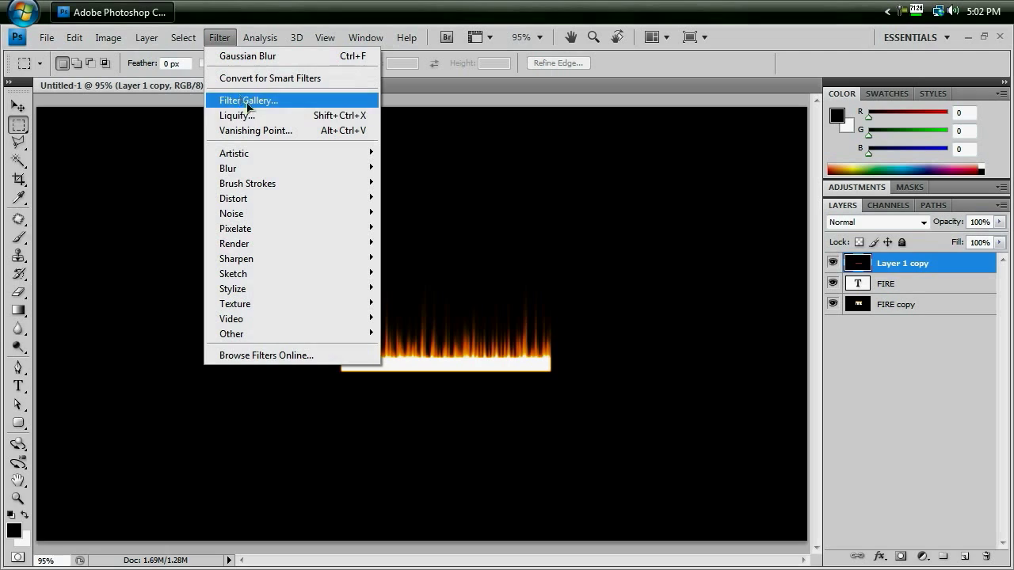
{"action": "left_click", "coordinate": [237, 114]}
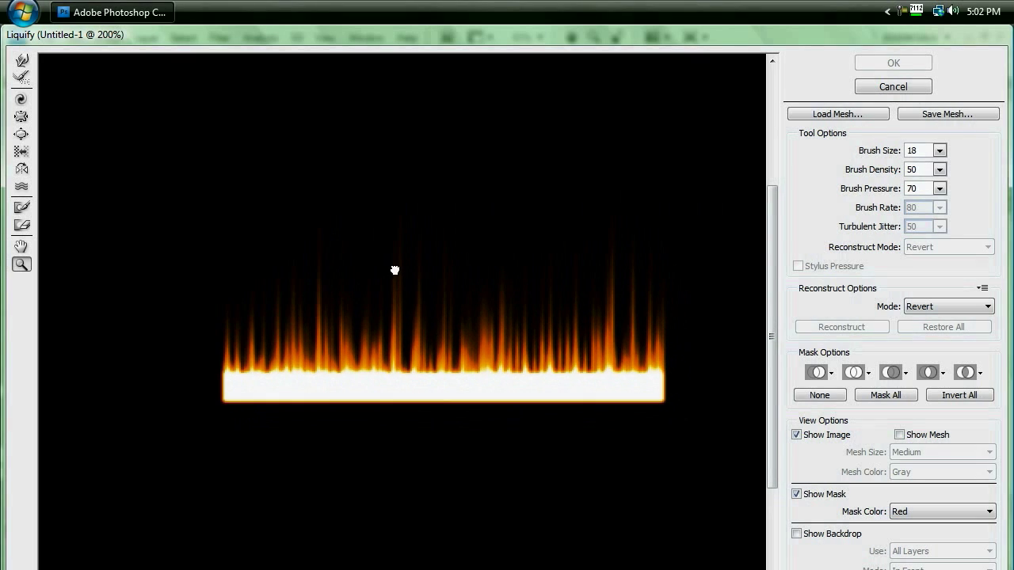
{"action": "left_click", "coordinate": [22, 61]}
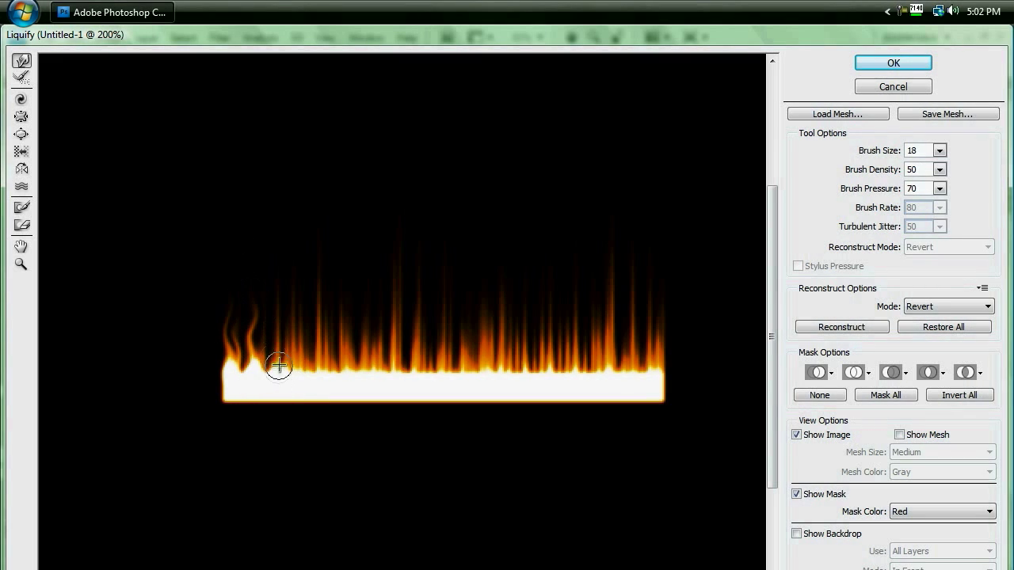
{"action": "left_click_drag", "start_coordinate": [279, 366], "coordinate": [298, 308]}
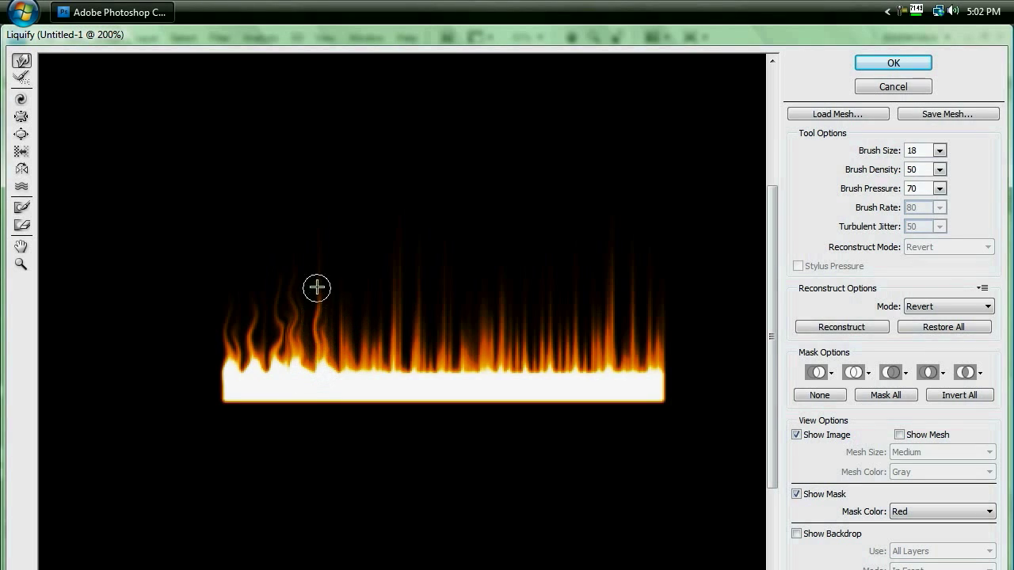
{"action": "left_click_drag", "start_coordinate": [316, 288], "coordinate": [332, 272]}
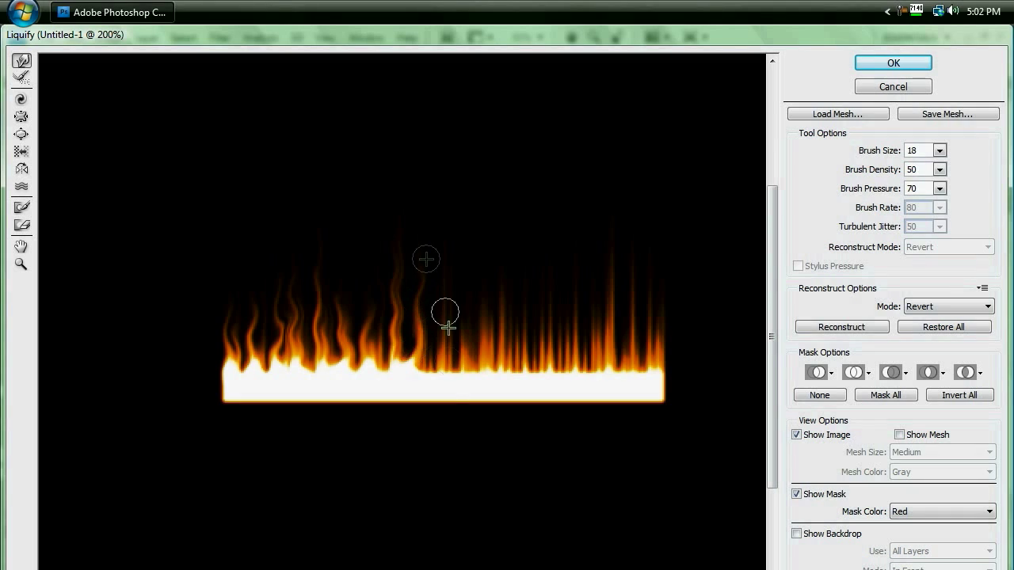
{"action": "left_click_drag", "start_coordinate": [445, 317], "coordinate": [442, 364]}
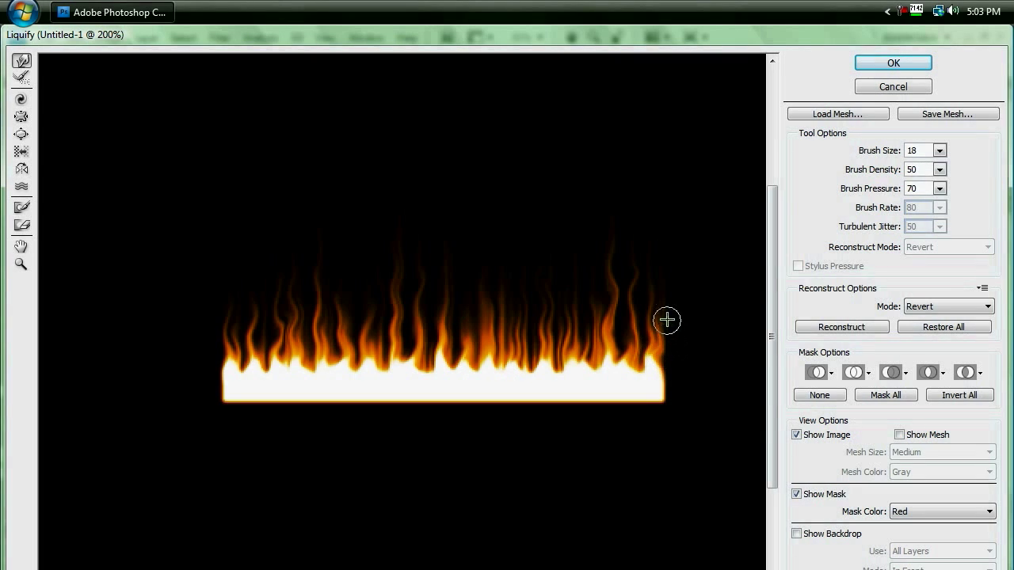
{"action": "mouse_move", "coordinate": [709, 331]}
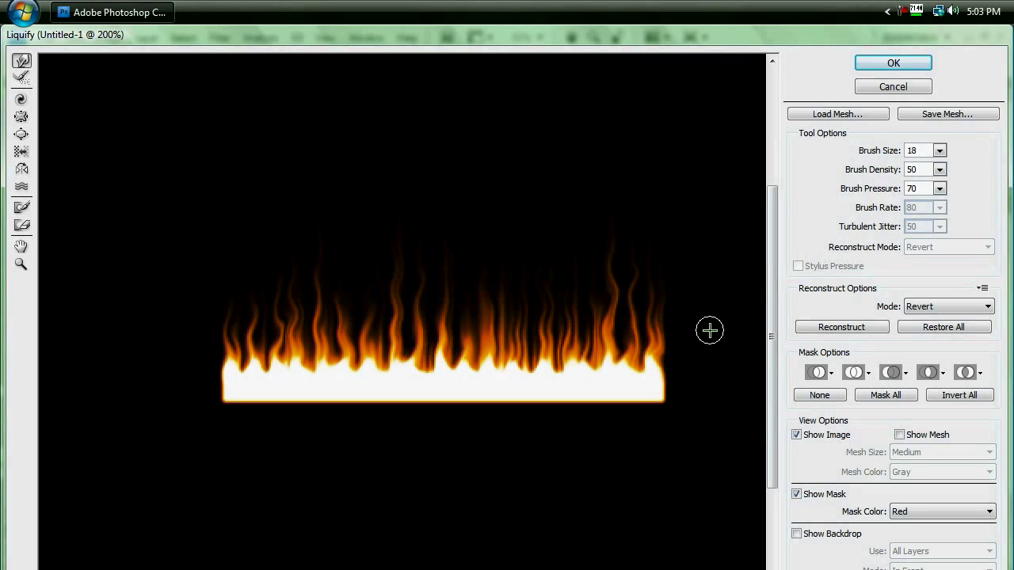
{"action": "mouse_move", "coordinate": [509, 304]}
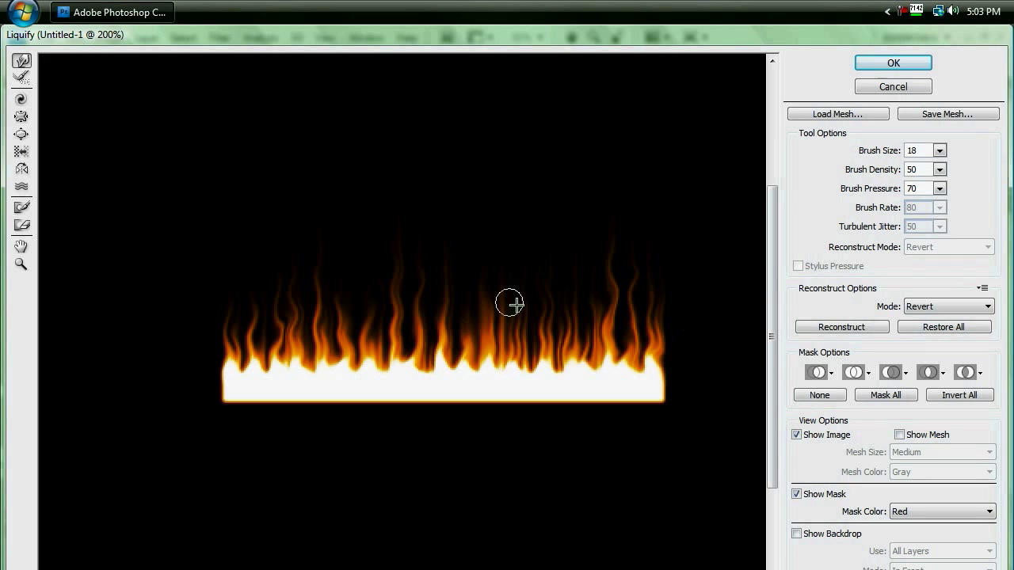
- Apply the Liquify warp so wavy flames rise from the FIRE letters
{"action": "left_click", "coordinate": [894, 63]}
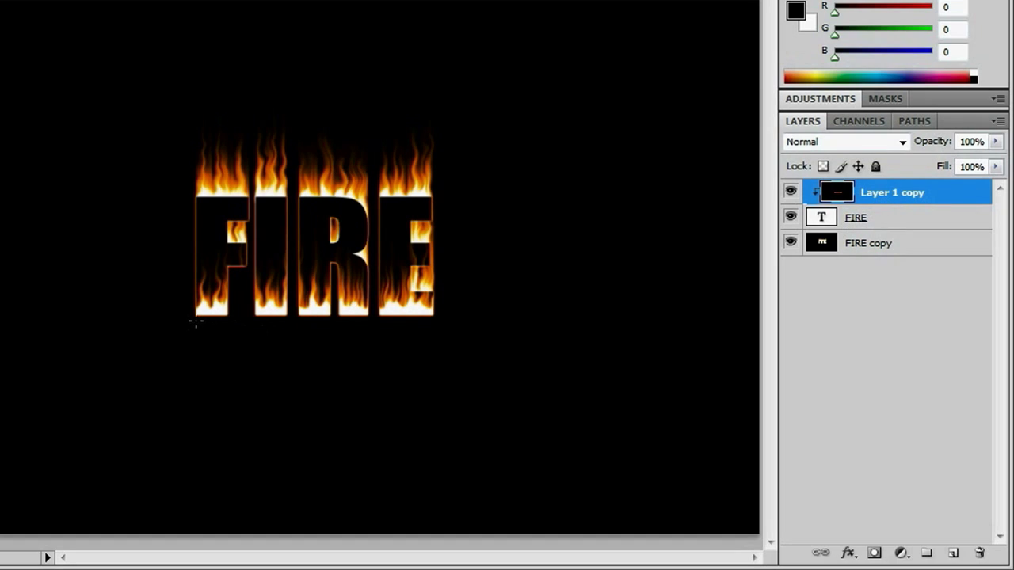
{"action": "mouse_move", "coordinate": [520, 312]}
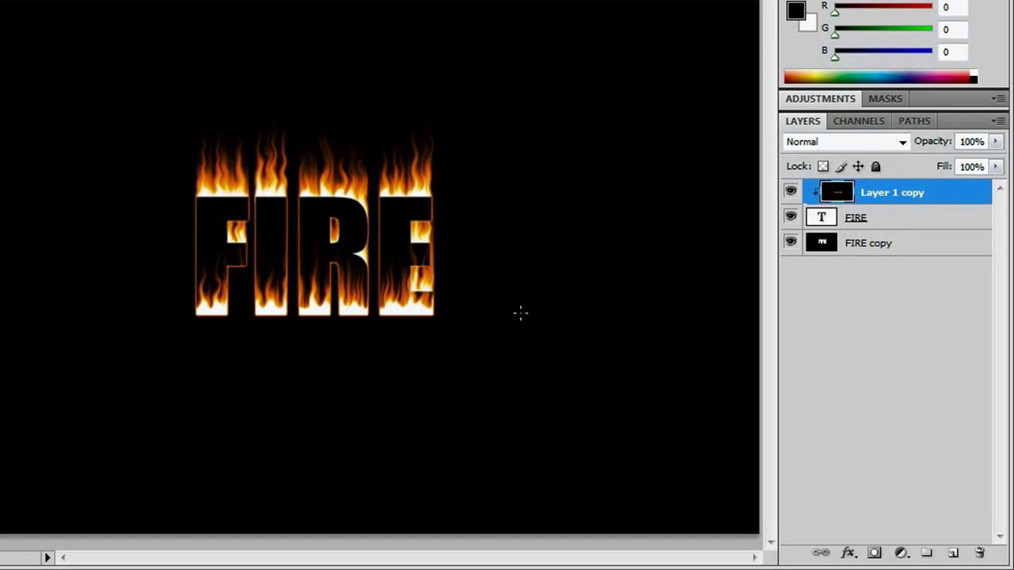